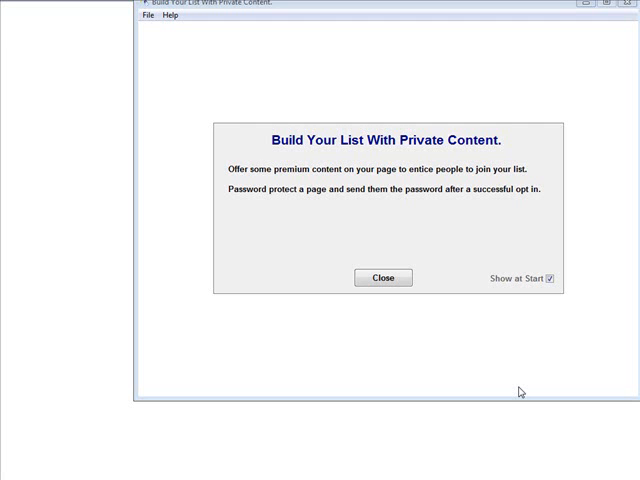
pyautogui.moveTo(452, 233)
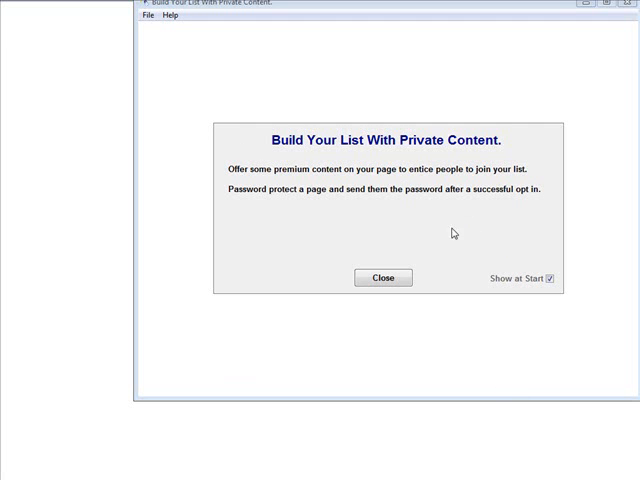
pyautogui.moveTo(270, 202)
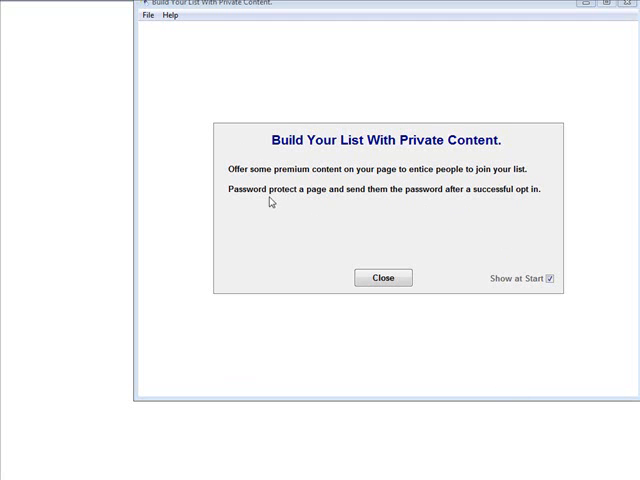
pyautogui.moveTo(419, 159)
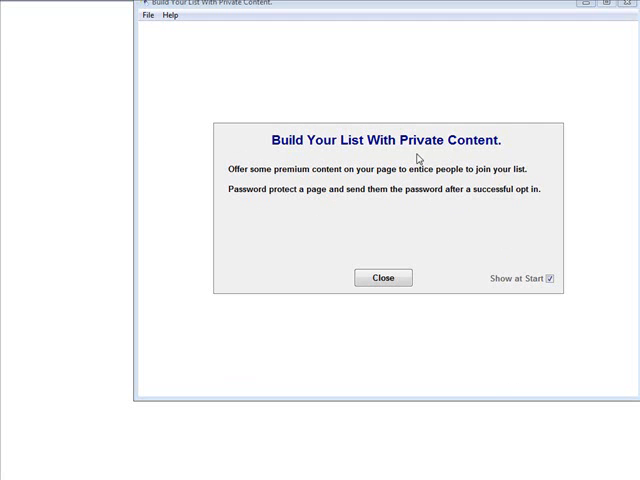
pyautogui.moveTo(343, 200)
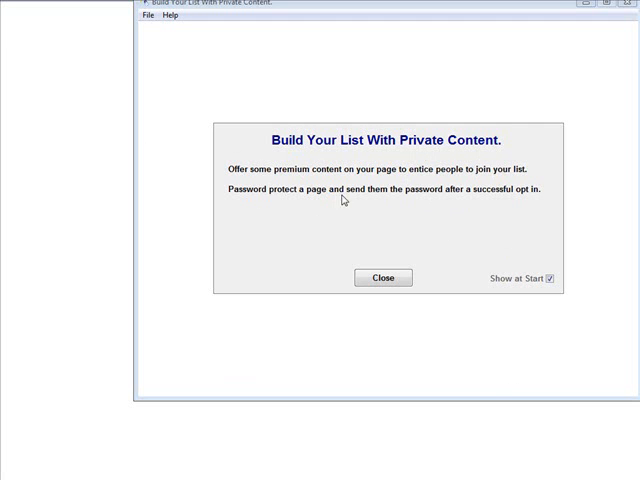
pyautogui.moveTo(422, 216)
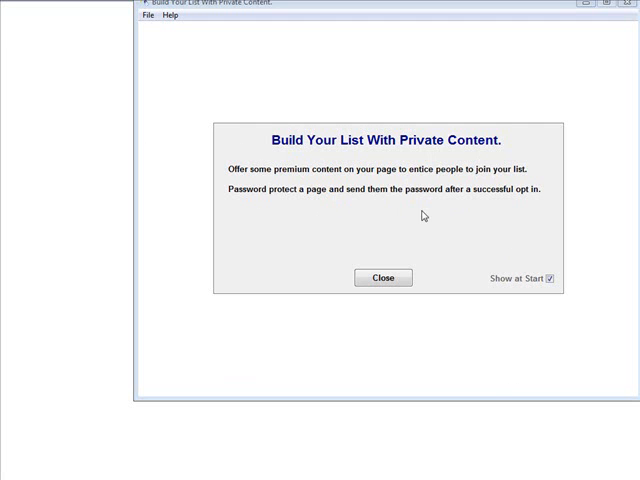
pyautogui.moveTo(361, 209)
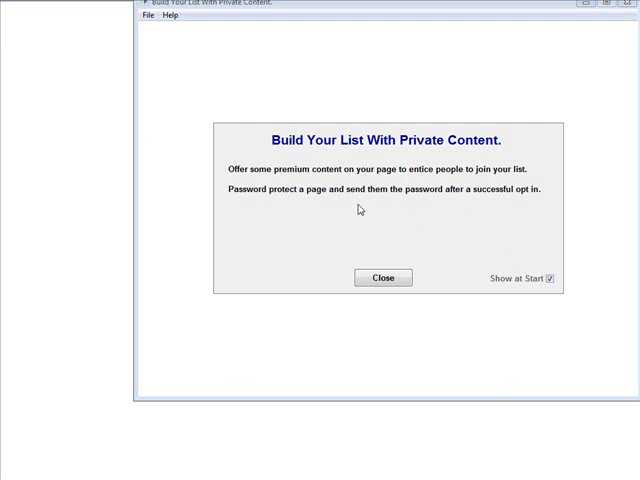
pyautogui.moveTo(433, 187)
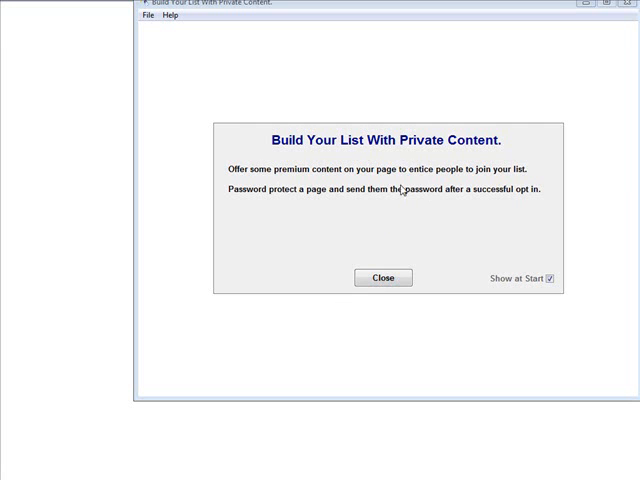
pyautogui.click(382, 277)
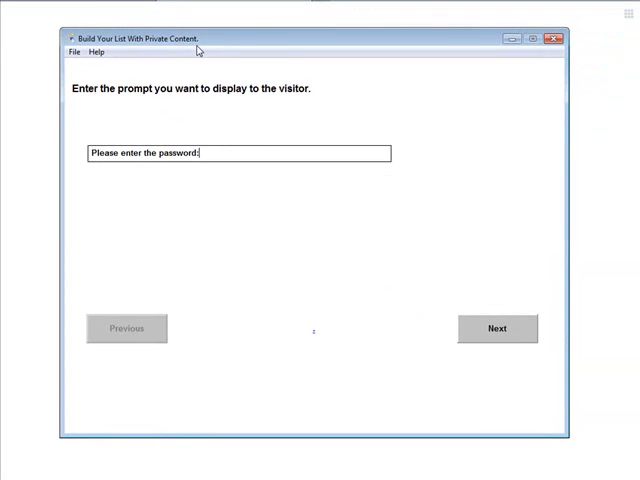
pyautogui.moveTo(305, 100)
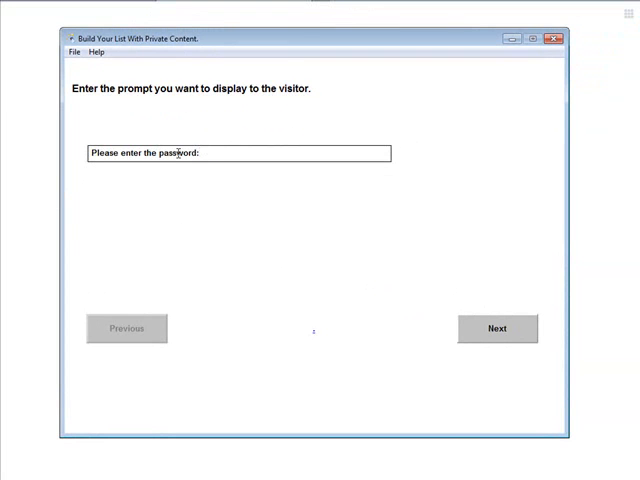
pyautogui.click(497, 328)
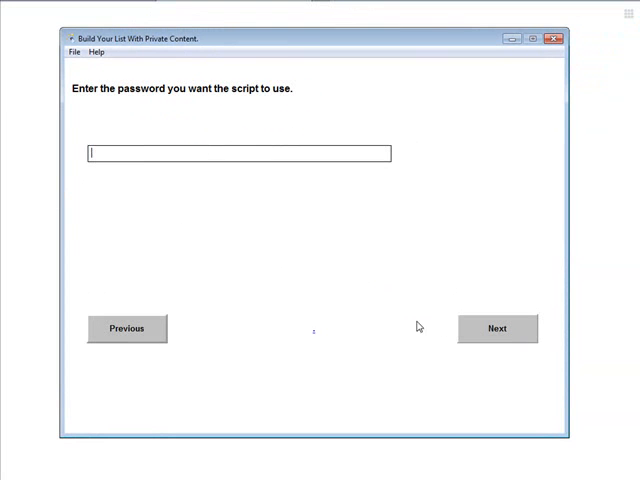
pyautogui.moveTo(395, 319)
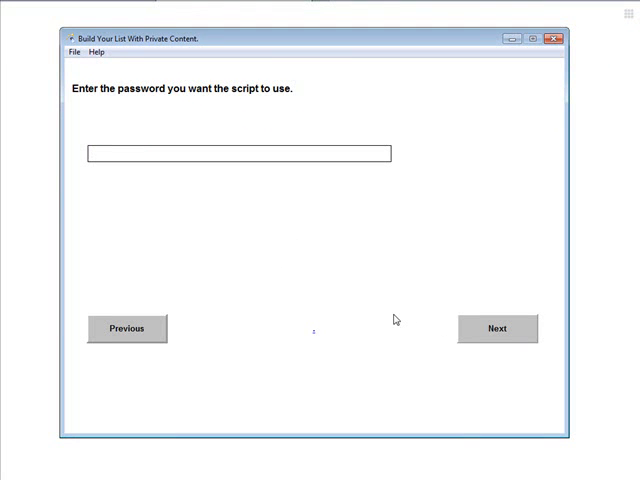
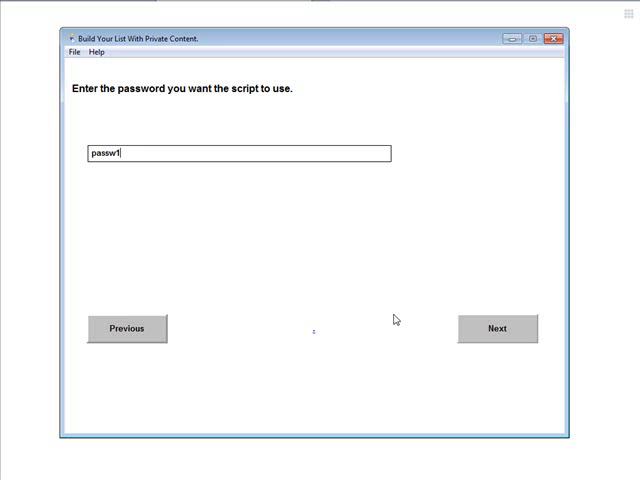
pyautogui.moveTo(503, 302)
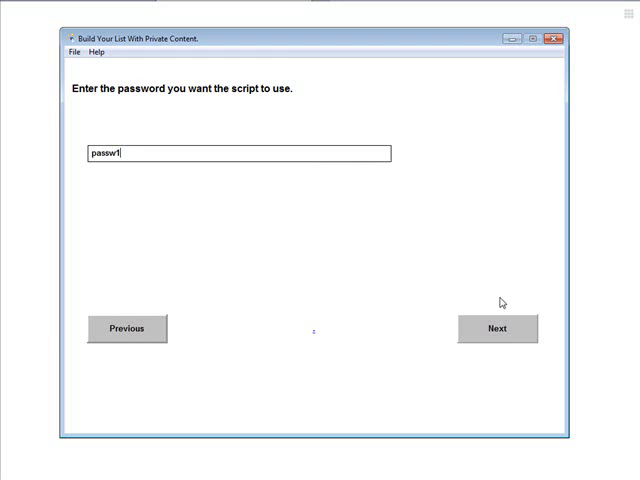
# Set the protected page to downloadxyz.html, accept optin.html as opt-in page, and generate
pyautogui.click(497, 328)
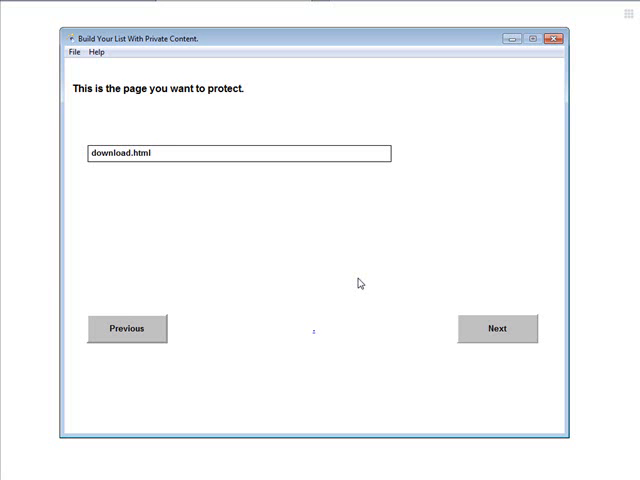
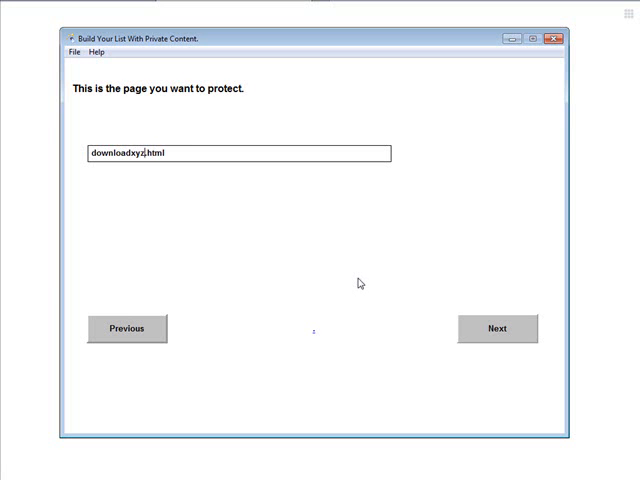
pyautogui.moveTo(503, 310)
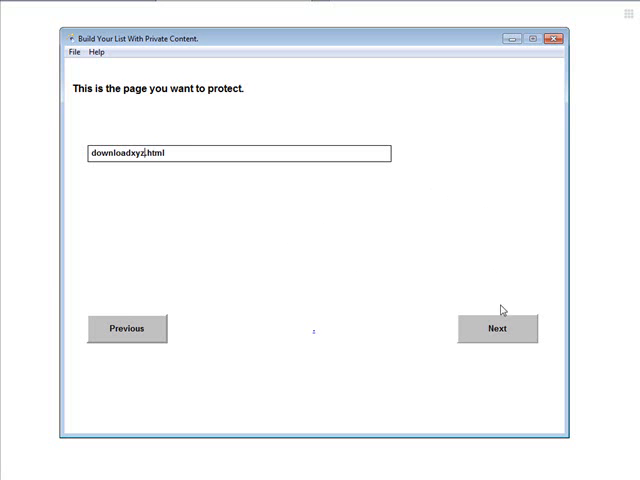
pyautogui.click(497, 328)
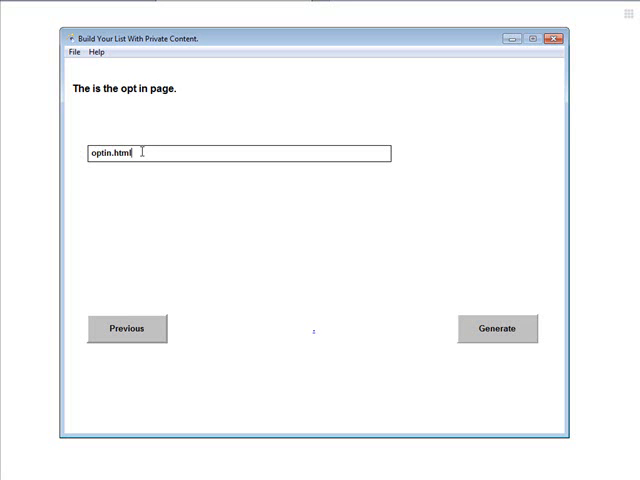
pyautogui.moveTo(77, 160)
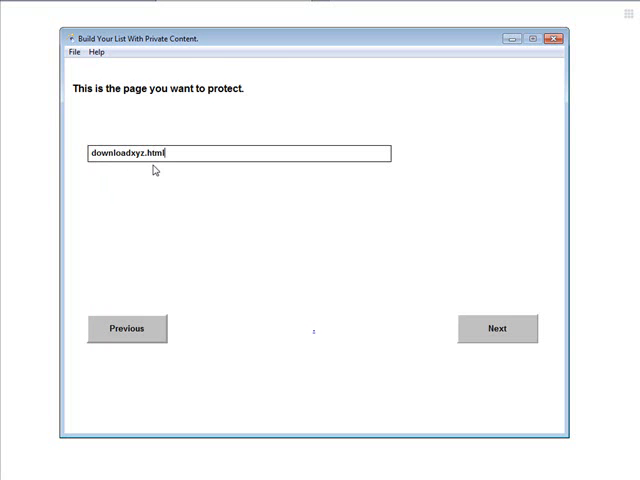
pyautogui.click(497, 328)
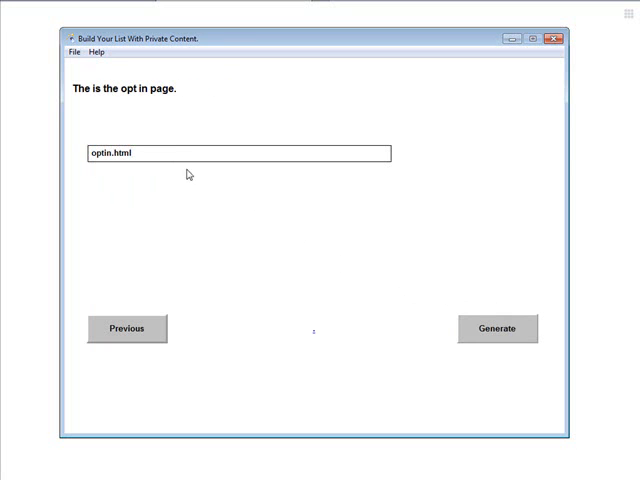
pyautogui.click(497, 328)
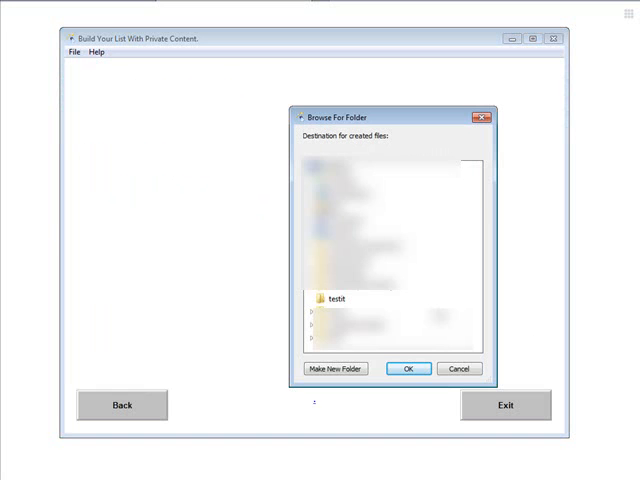
# Save the generated files into the testit folder
pyautogui.click(338, 299)
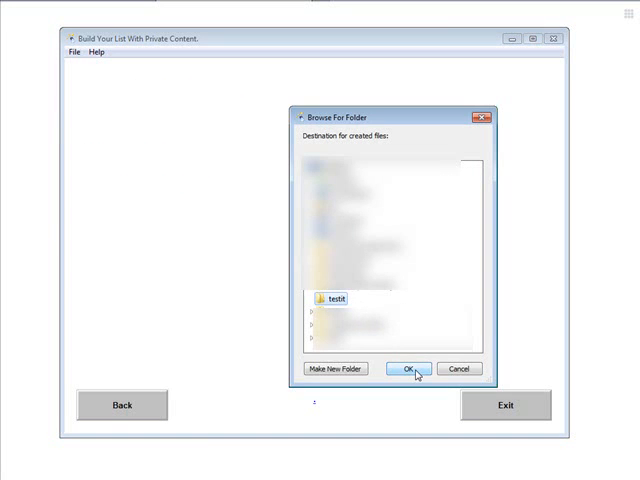
pyautogui.click(405, 368)
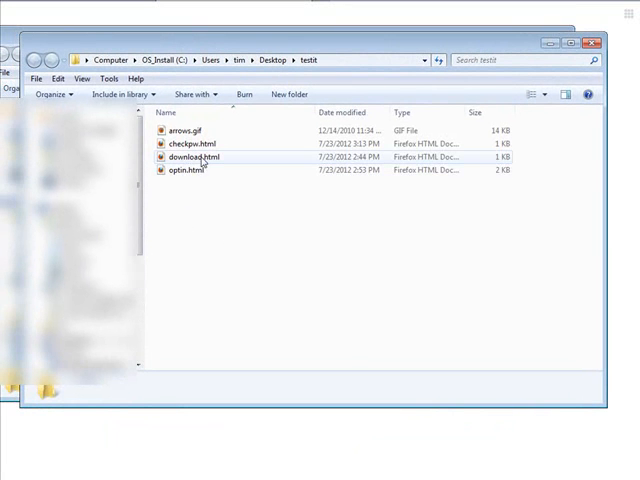
# Rename download.html to downloadxyz.html in the testit folder
pyautogui.click(192, 157)
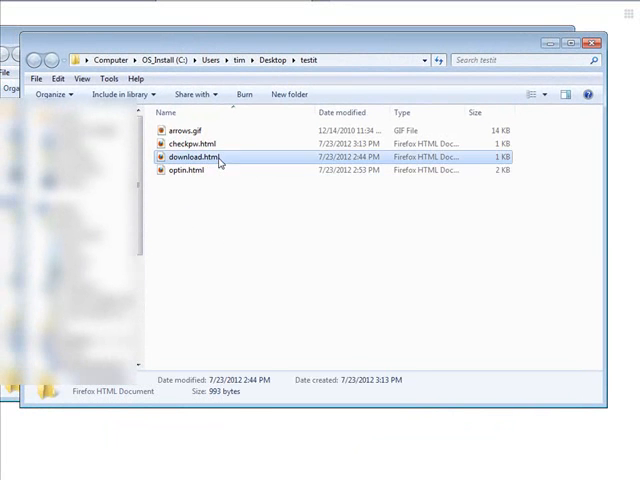
pyautogui.rightClick(195, 158)
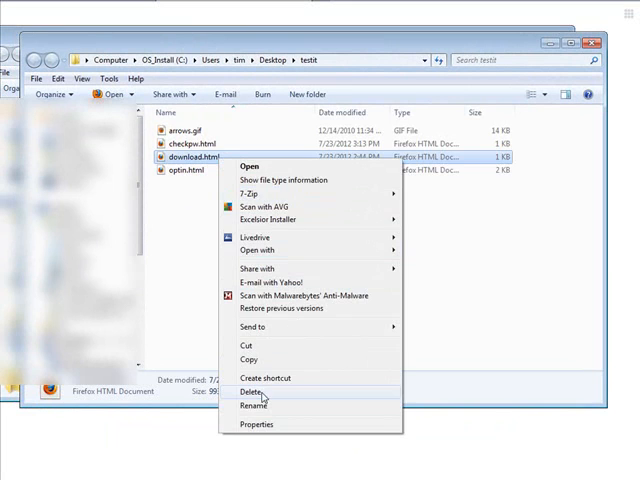
pyautogui.click(256, 406)
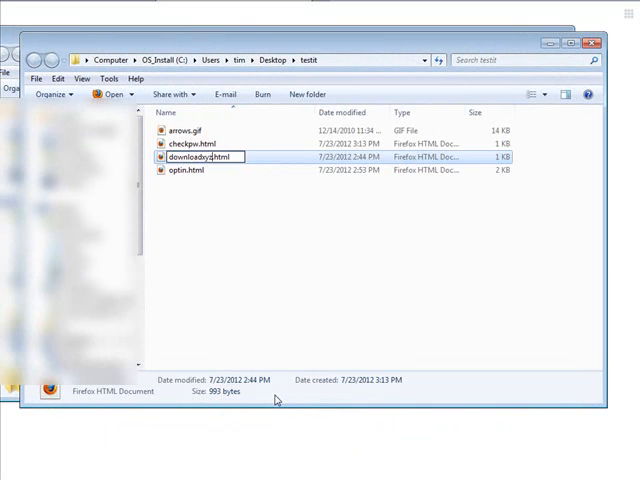
pyautogui.press('Return')
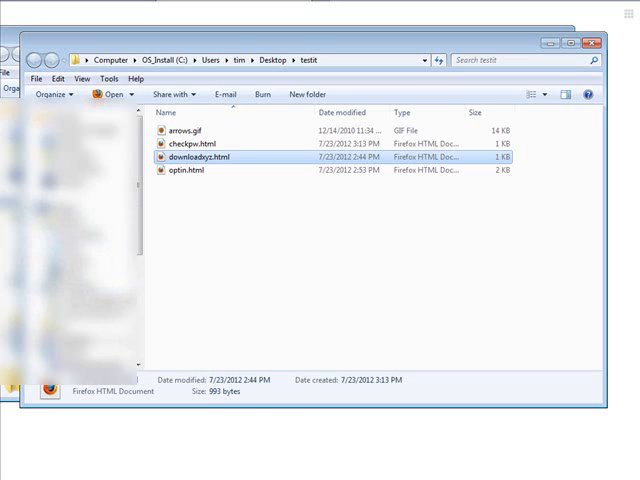
pyautogui.click(187, 170)
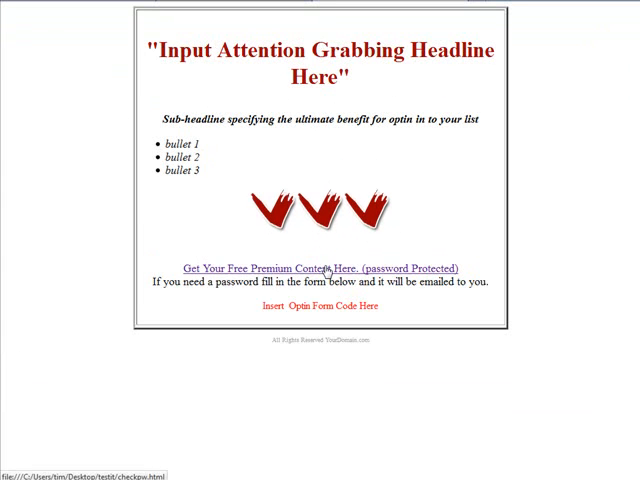
# Follow the 'Get Your Free Premium Content Here (password Protected)' link to reach the password prompt
pyautogui.click(325, 268)
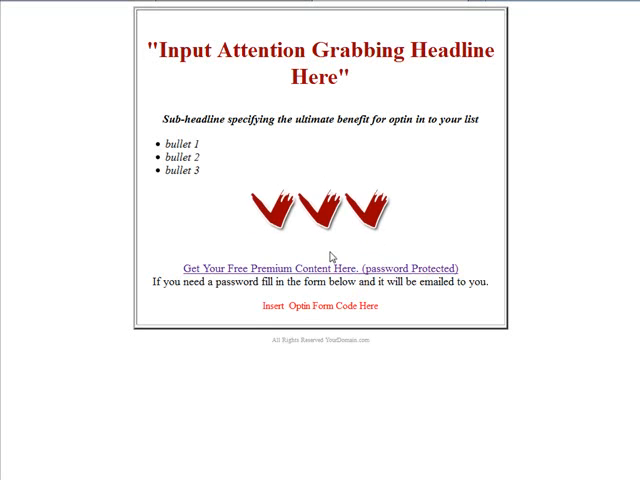
pyautogui.moveTo(461, 299)
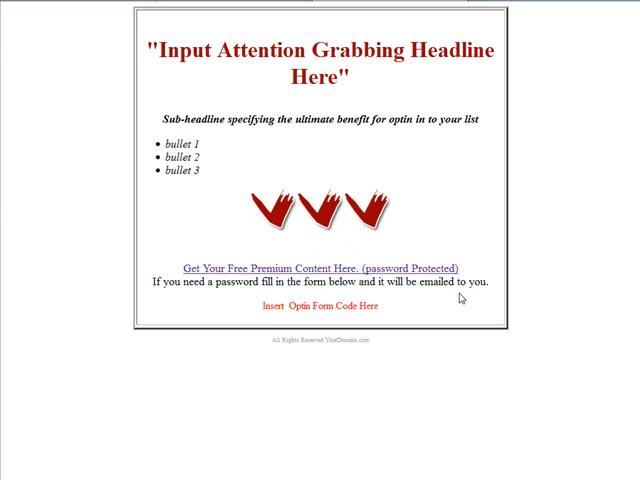
pyautogui.moveTo(298, 322)
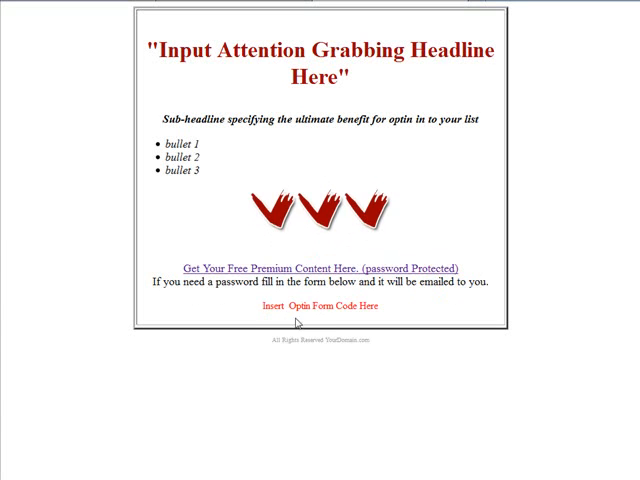
pyautogui.click(318, 267)
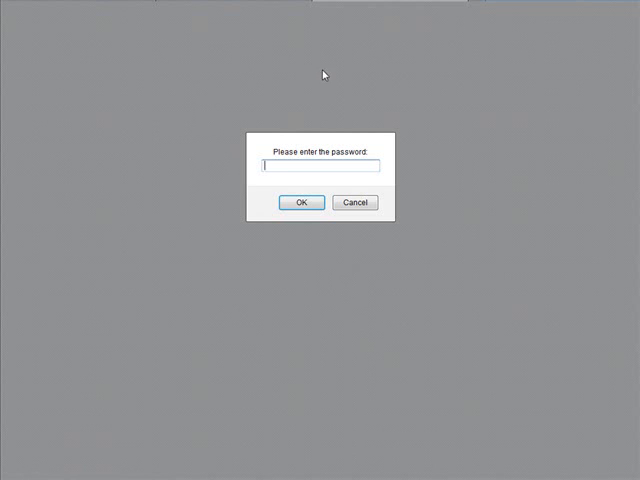
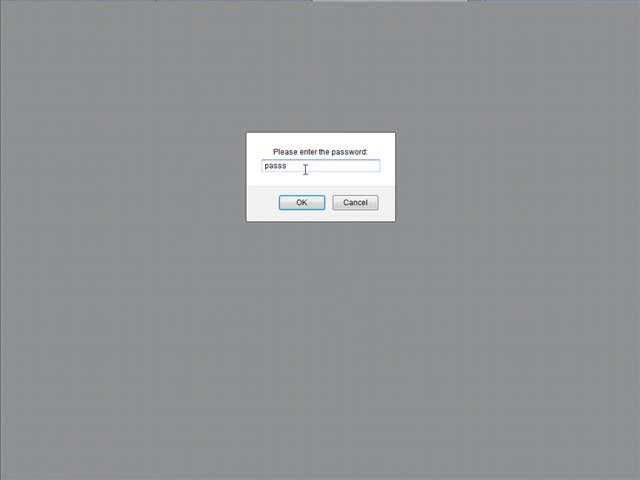
pyautogui.click(301, 202)
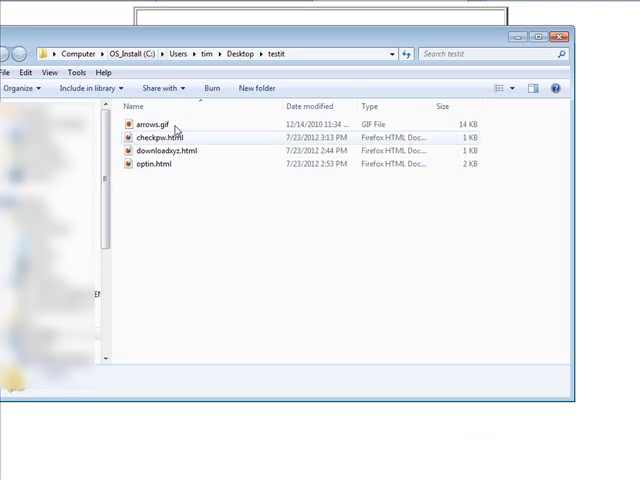
pyautogui.moveTo(240, 152)
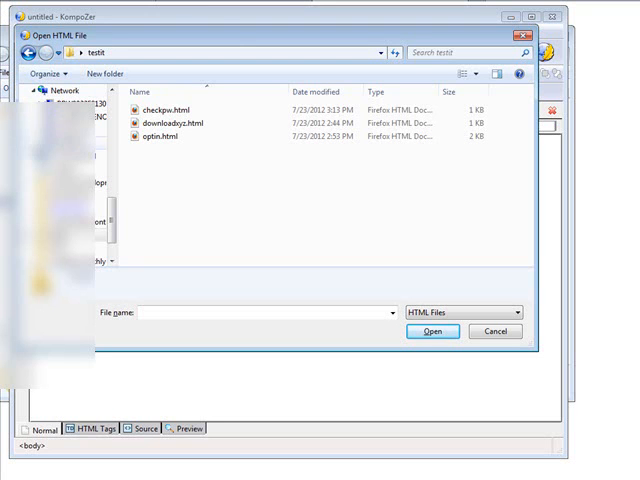
# Open optin.html and then downloadxyz.html in KompoZer for editing
pyautogui.click(160, 136)
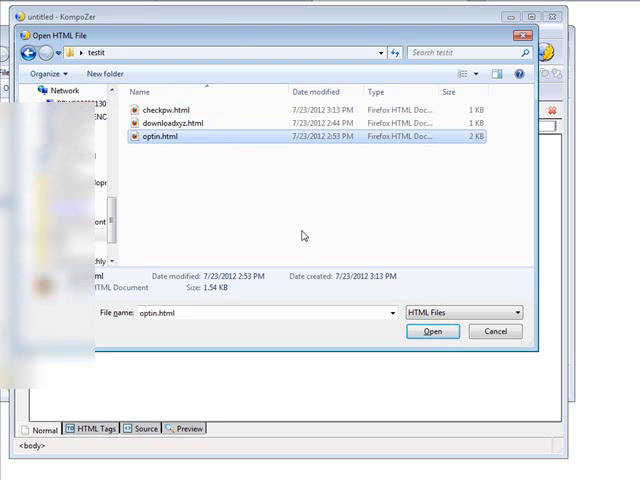
pyautogui.click(432, 331)
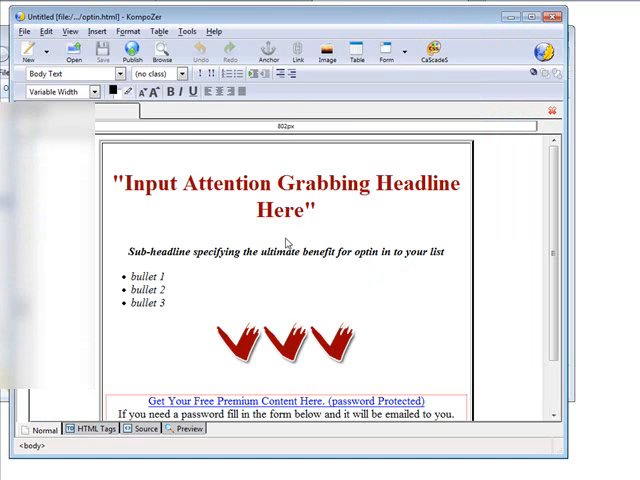
pyautogui.click(72, 51)
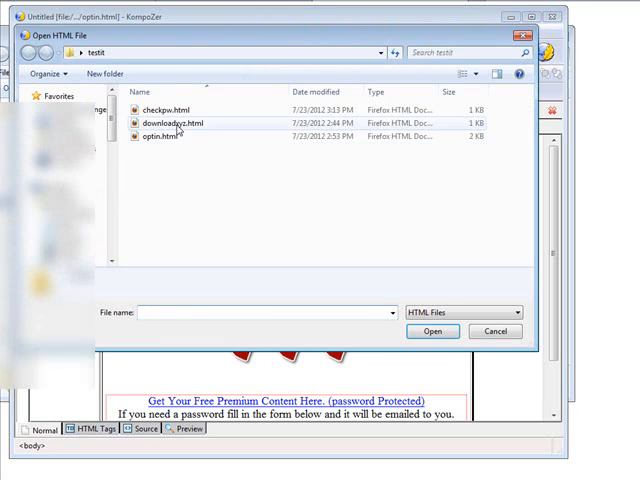
pyautogui.click(175, 123)
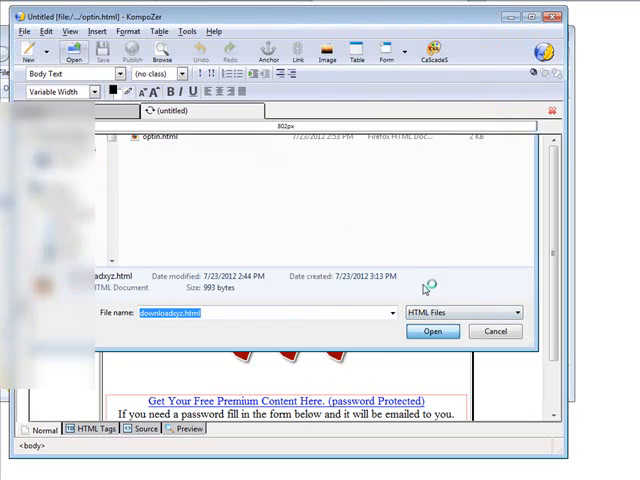
pyautogui.click(432, 331)
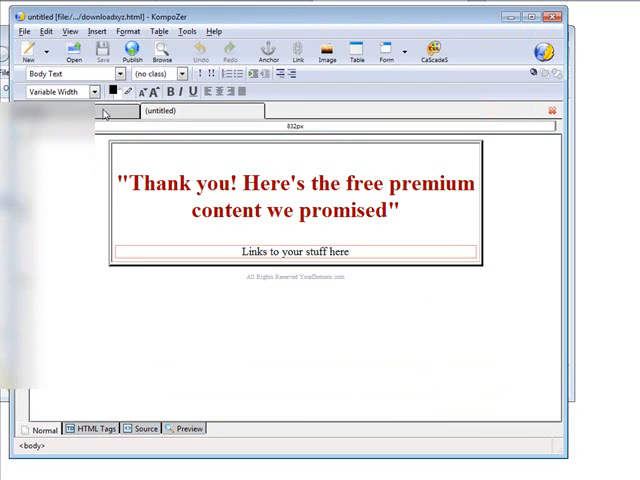
pyautogui.click(75, 110)
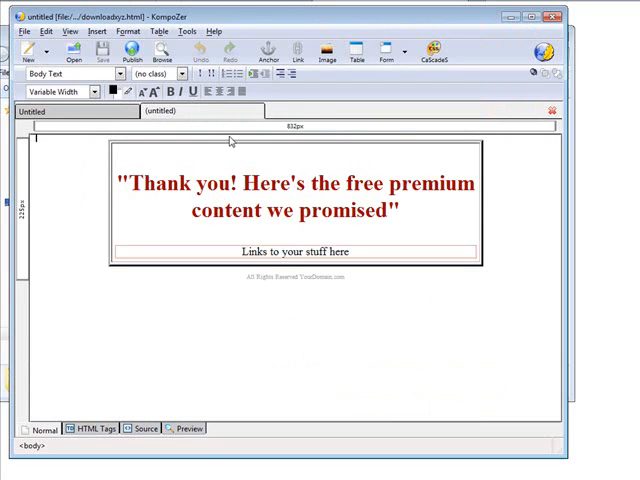